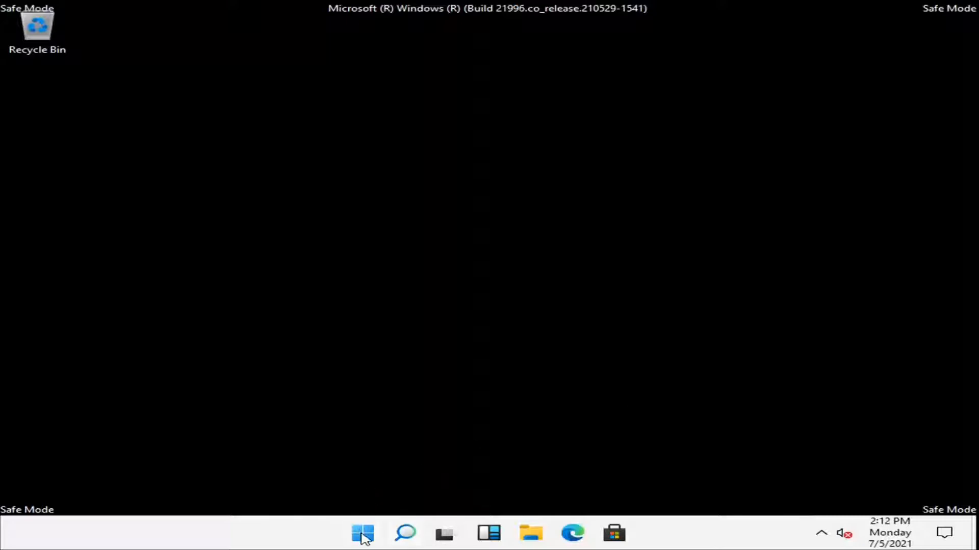
Open Task Manager from the Start button's quick link menu.
right_click(358, 546)
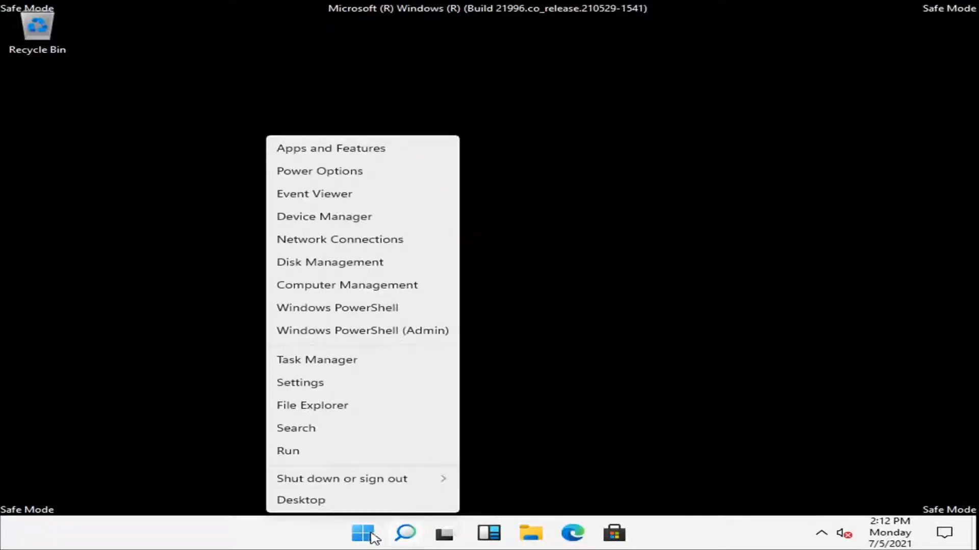
mouse_move(300, 365)
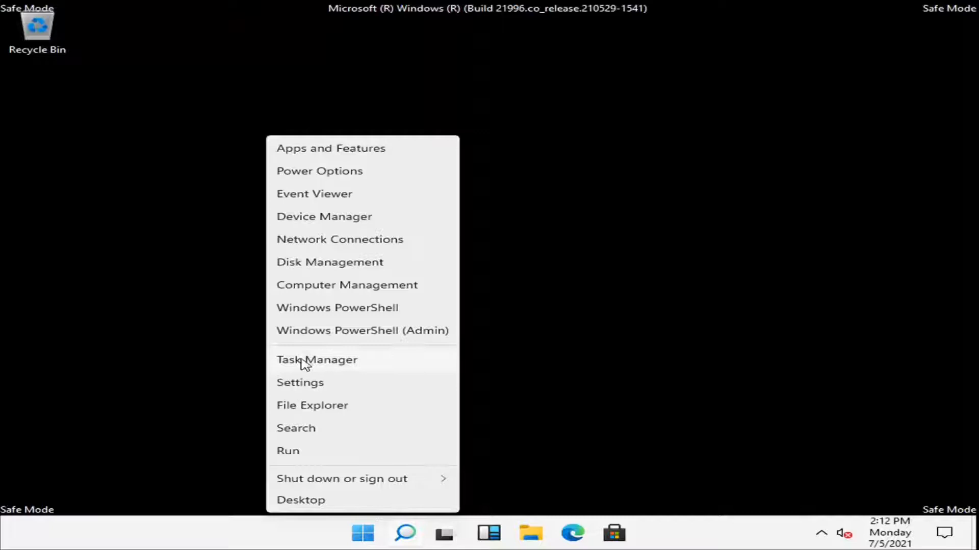
left_click(316, 360)
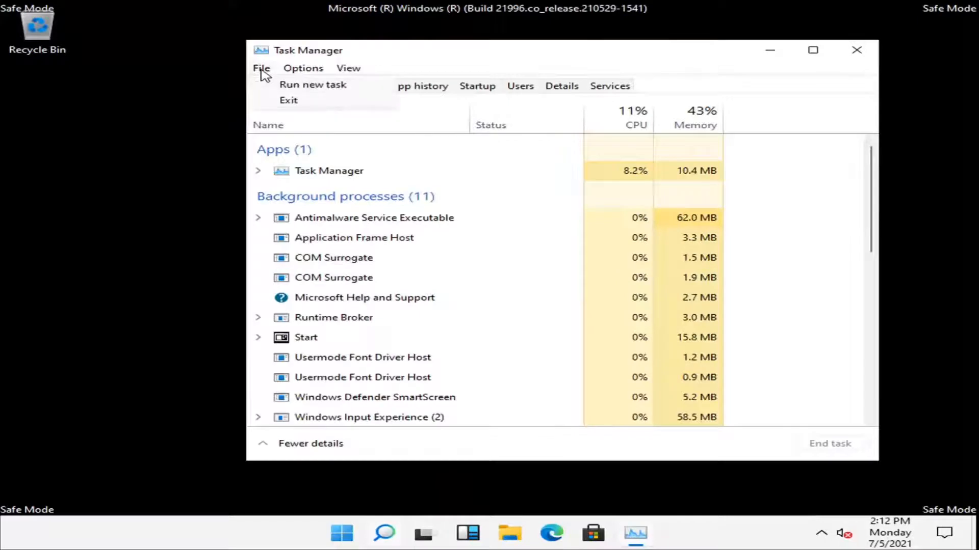
Run msconfig as a new task to open System Configuration.
left_click(313, 84)
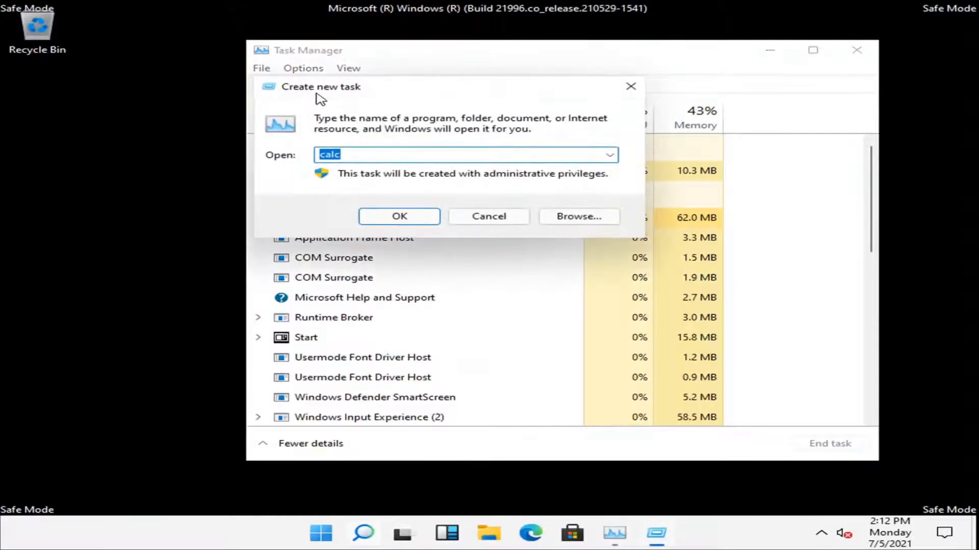
type("msconfig")
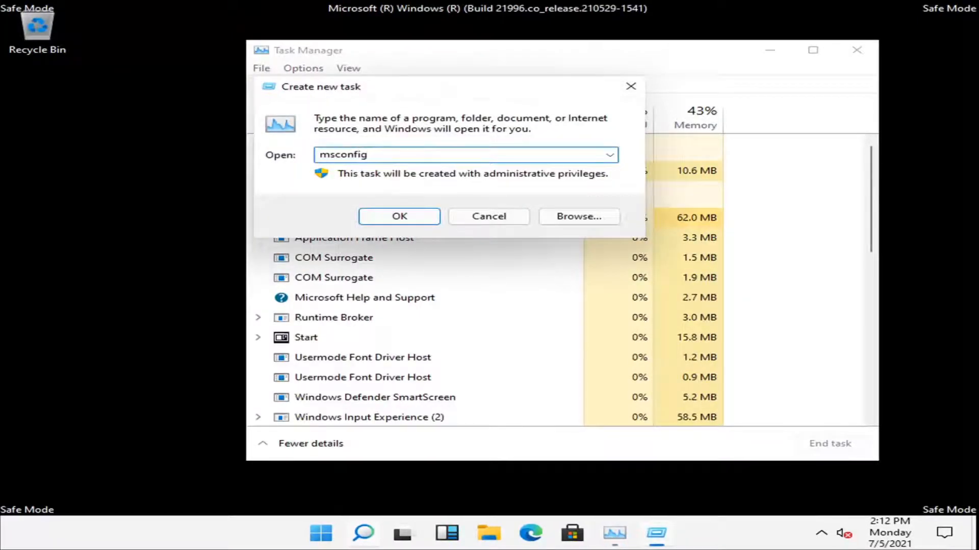
left_click(399, 216)
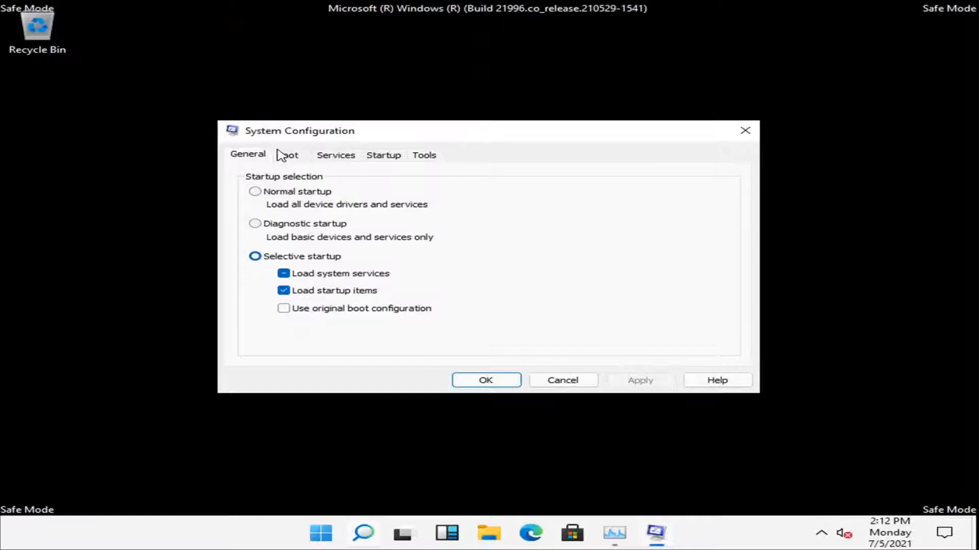
Uncheck Safe boot on the Boot tab and confirm the restart.
left_click(288, 155)
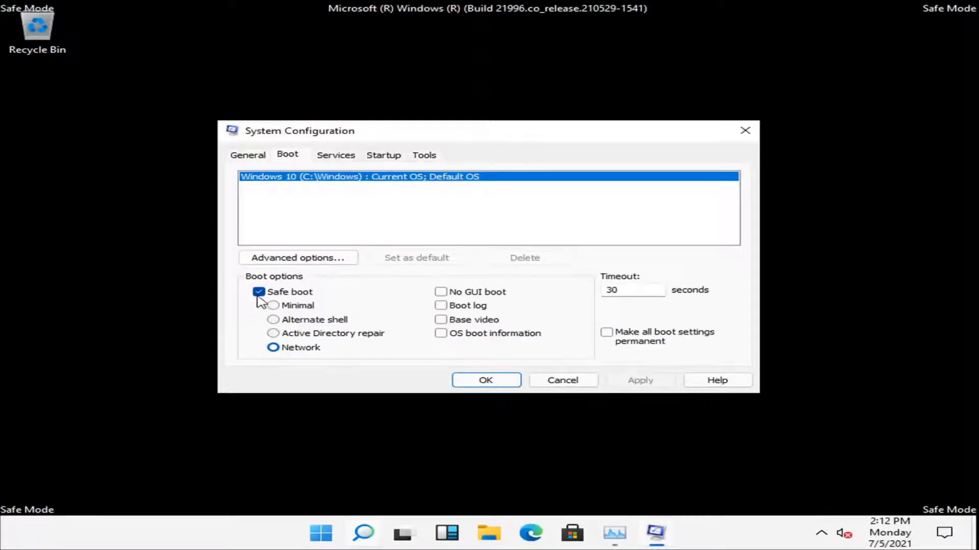
left_click(259, 292)
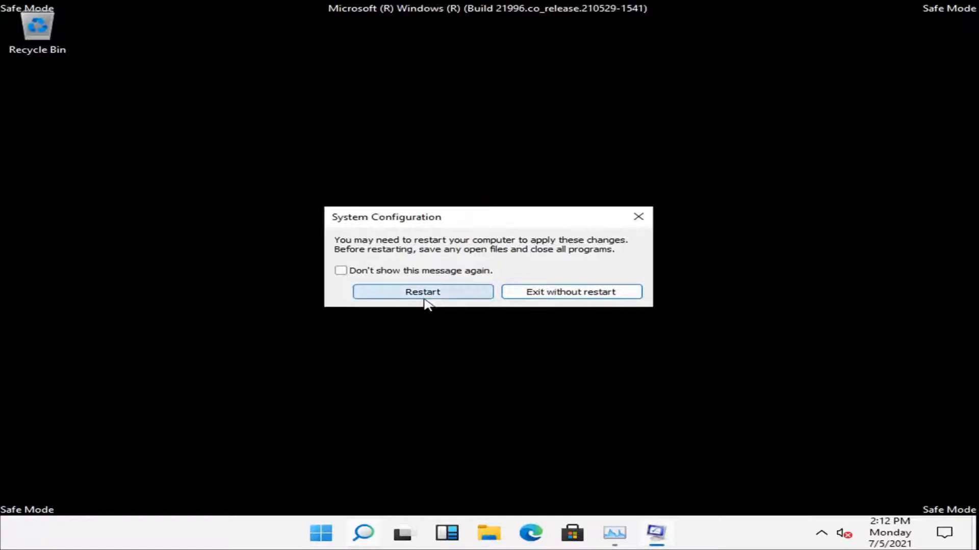
left_click(422, 292)
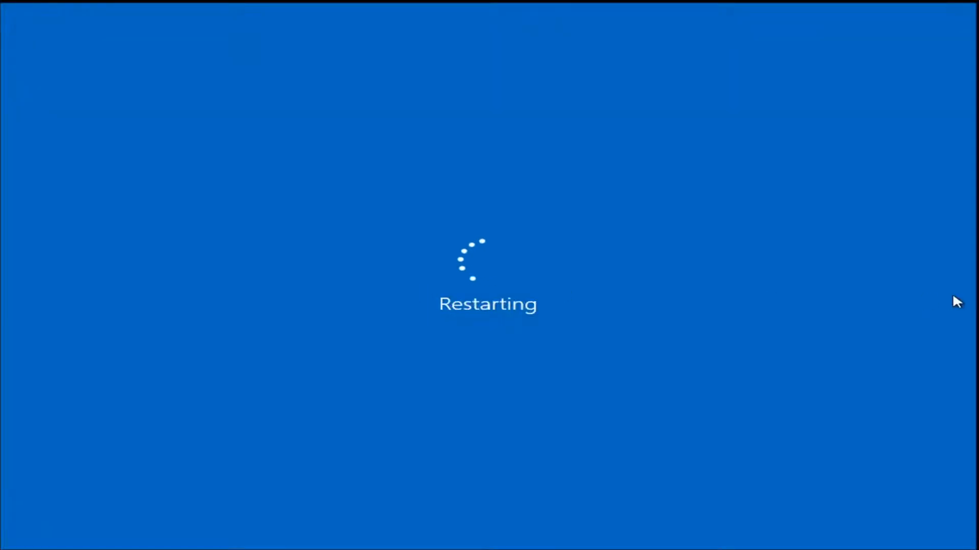